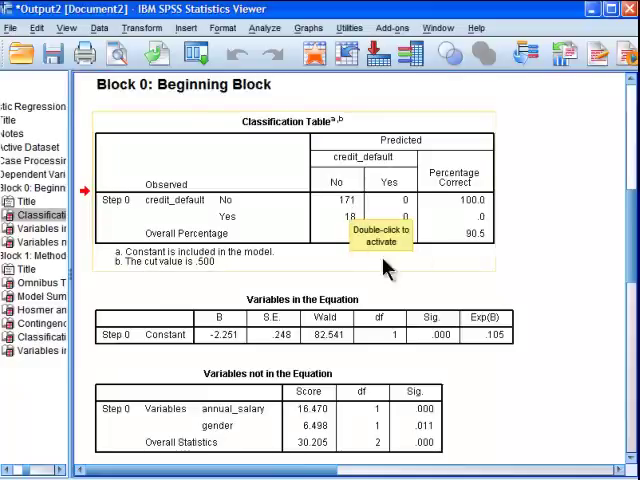
mouse_move(325, 240)
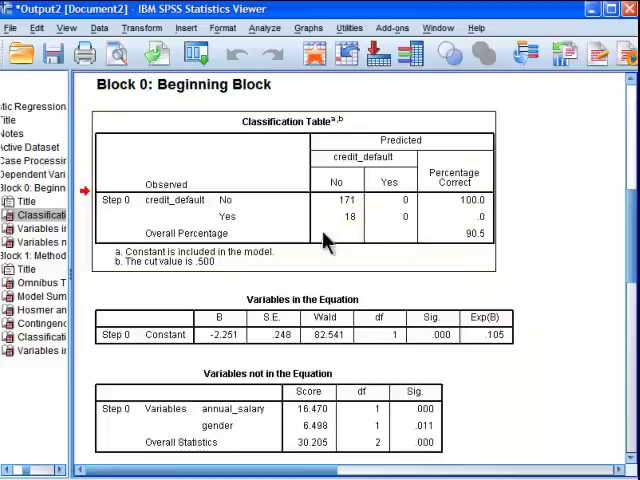
mouse_move(360, 230)
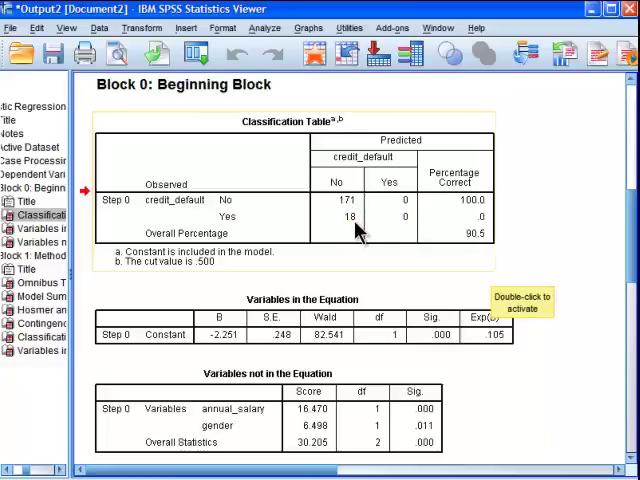
mouse_move(585, 268)
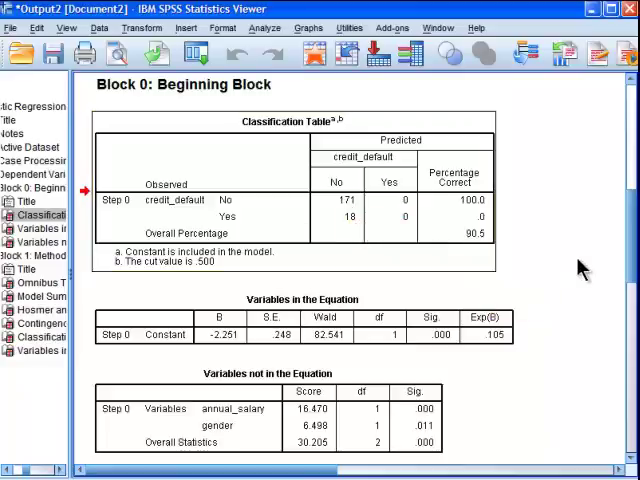
mouse_move(543, 258)
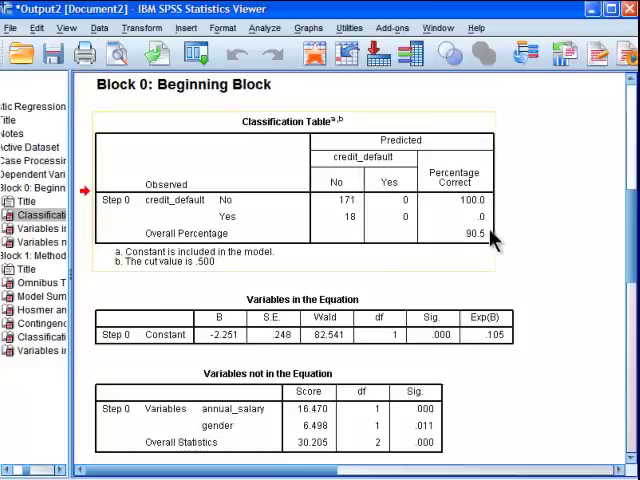
mouse_move(560, 325)
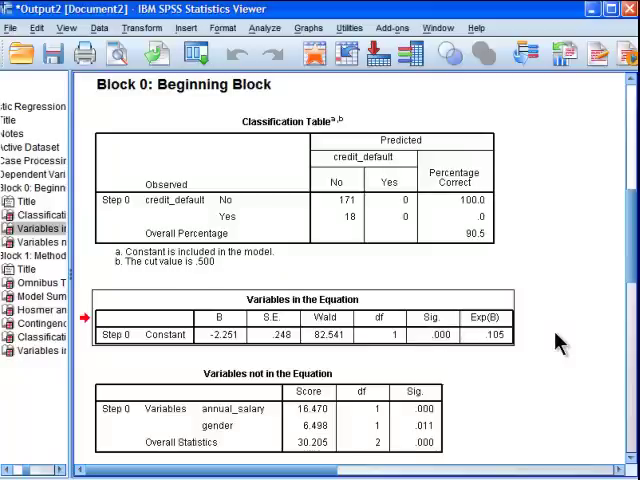
mouse_move(562, 350)
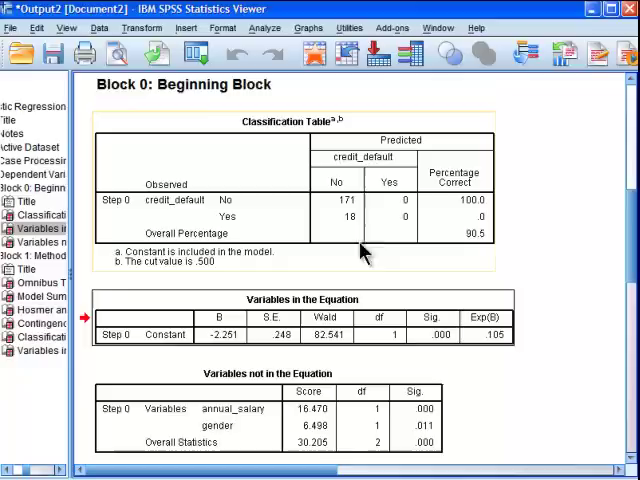
mouse_move(355, 222)
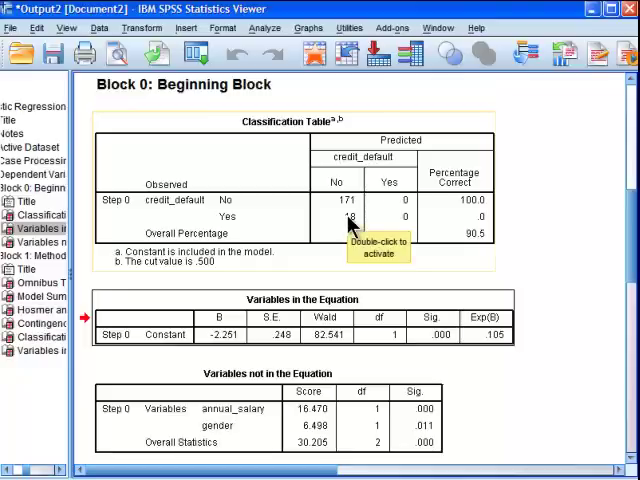
mouse_move(350, 225)
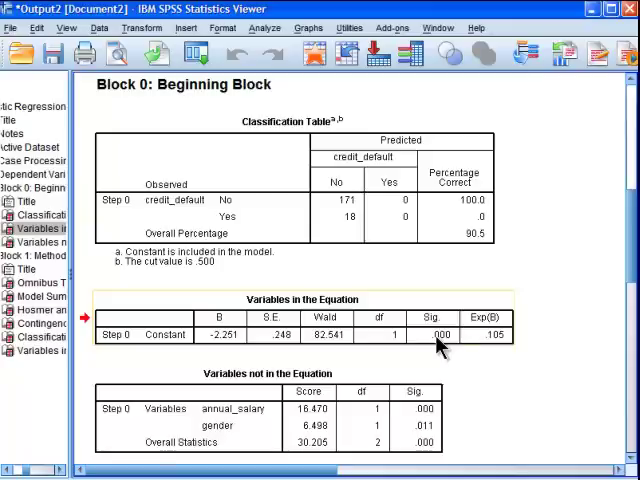
mouse_move(495, 330)
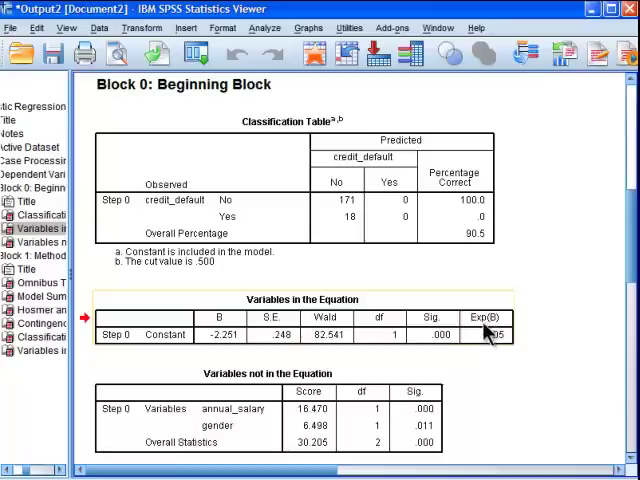
mouse_move(228, 330)
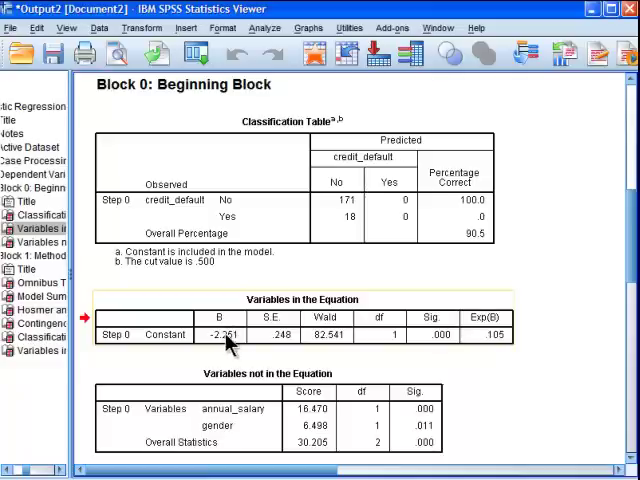
mouse_move(224, 343)
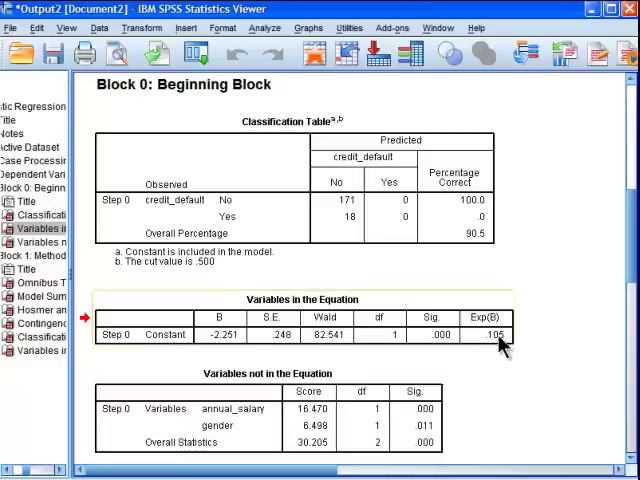
mouse_move(502, 345)
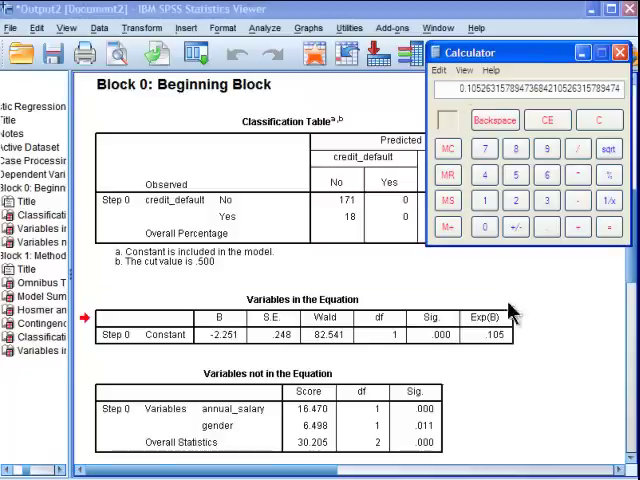
mouse_move(497, 343)
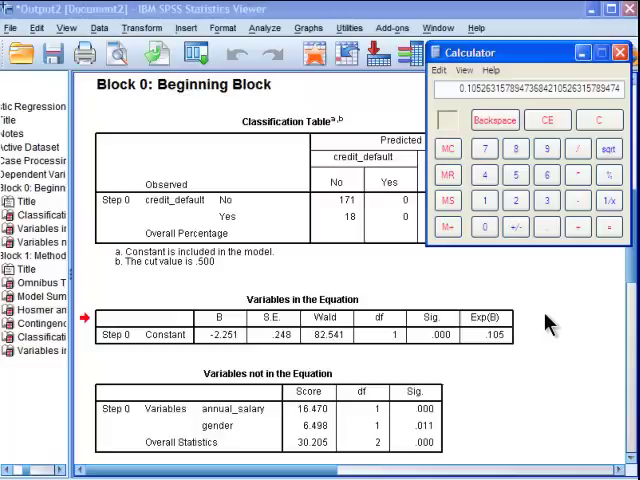
Close the Calculator after getting 18 ÷ 171 ≈ 0.1053, matching Exp(B) .105
click(618, 52)
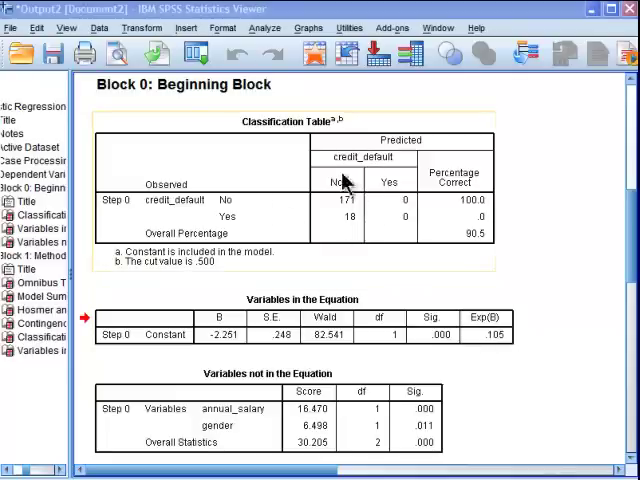
mouse_move(355, 205)
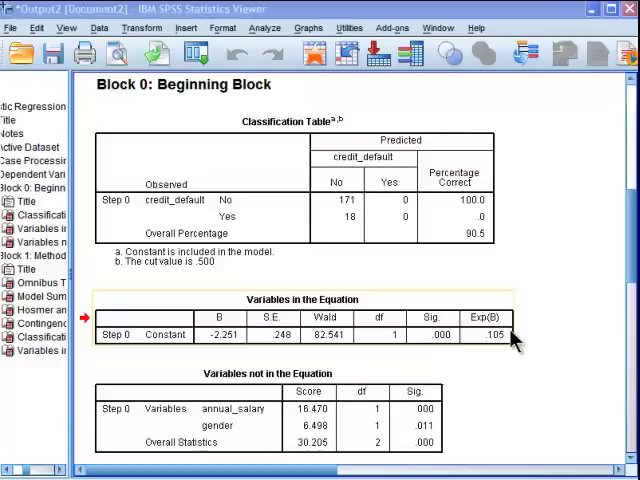
mouse_move(510, 340)
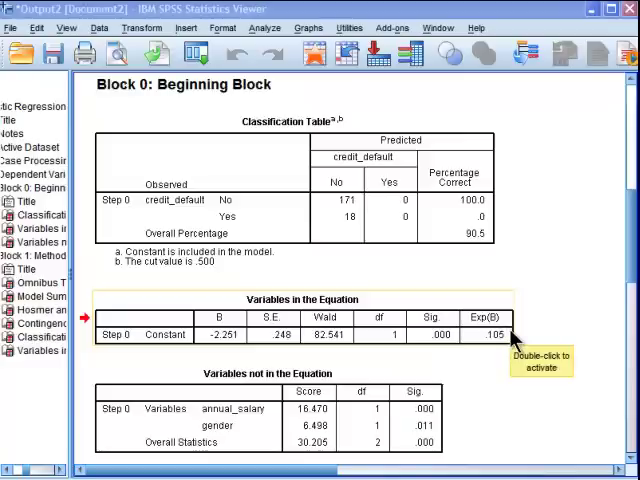
scroll(down, 3)
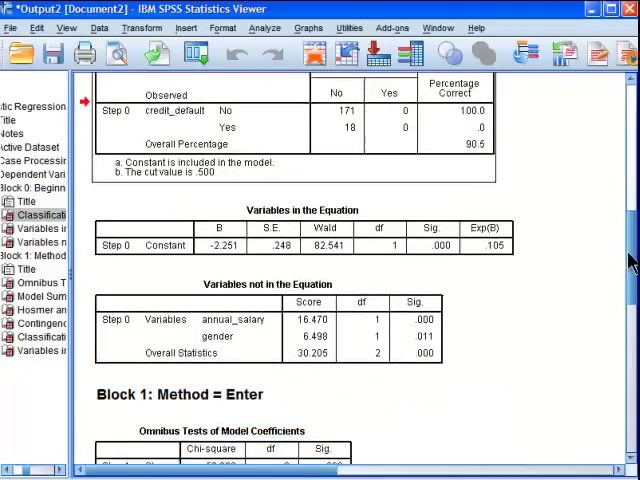
Scroll past Variables not in the Equation to Block 1 Omnibus Tests and Model Summary
scroll(down, 3)
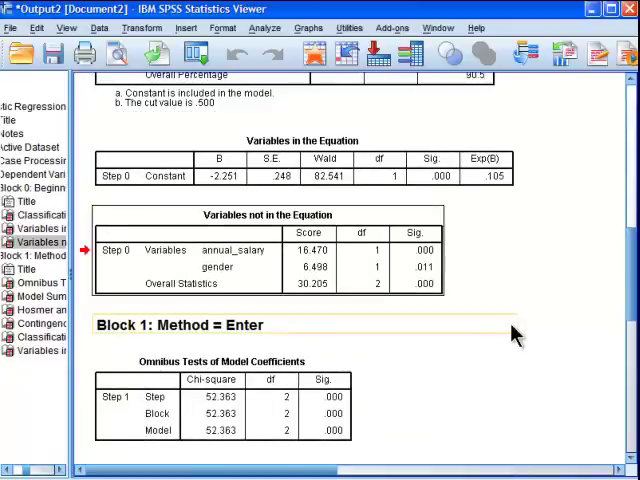
mouse_move(357, 281)
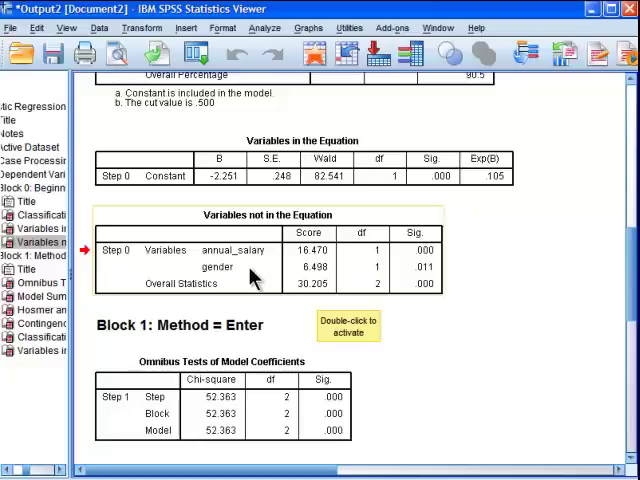
mouse_move(428, 278)
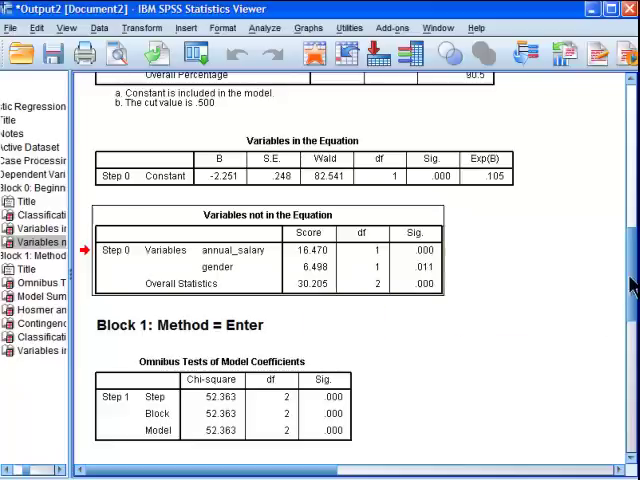
scroll(down, 3)
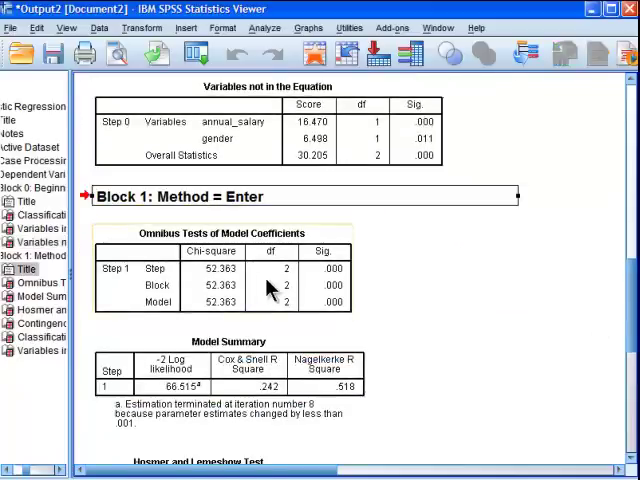
mouse_move(270, 288)
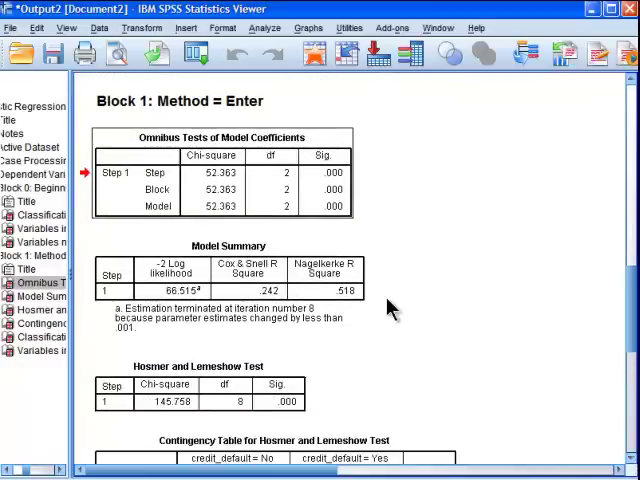
click(39, 295)
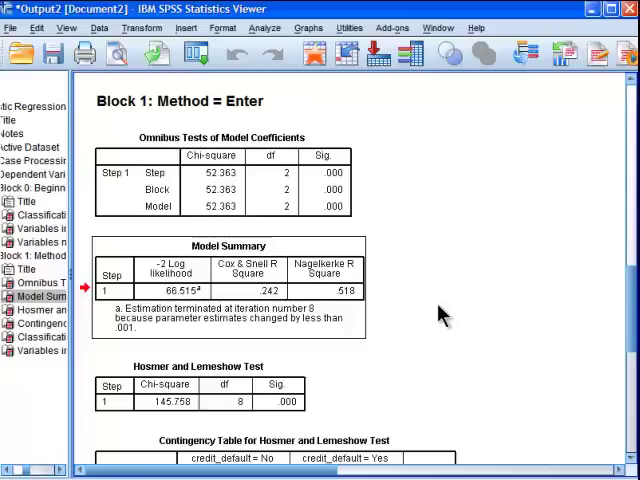
mouse_move(435, 343)
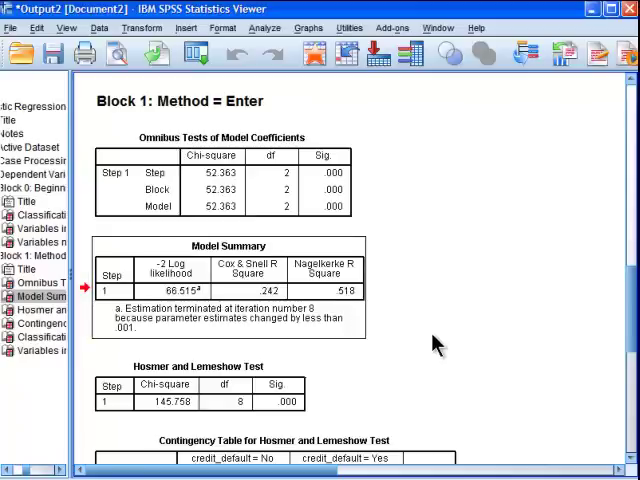
mouse_move(332, 290)
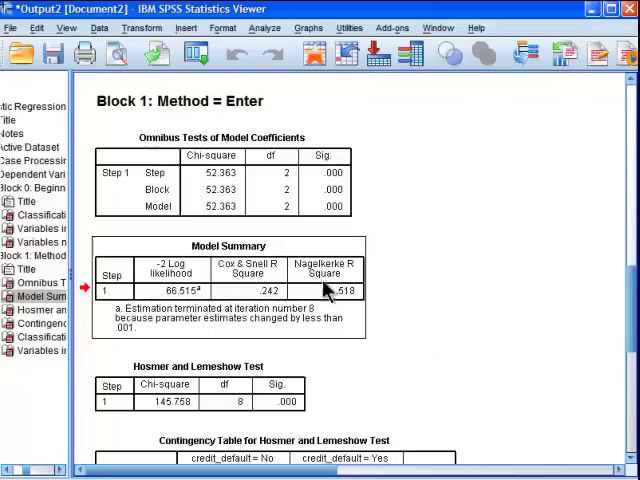
mouse_move(325, 280)
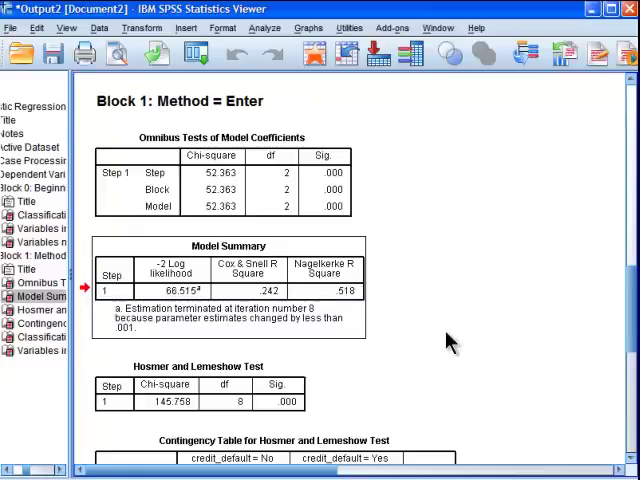
mouse_move(448, 345)
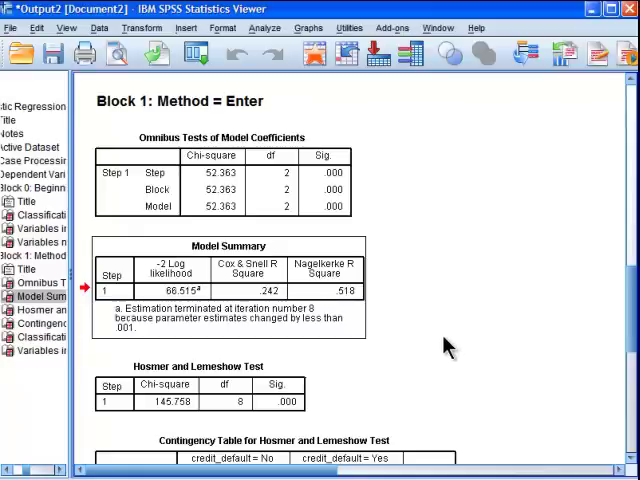